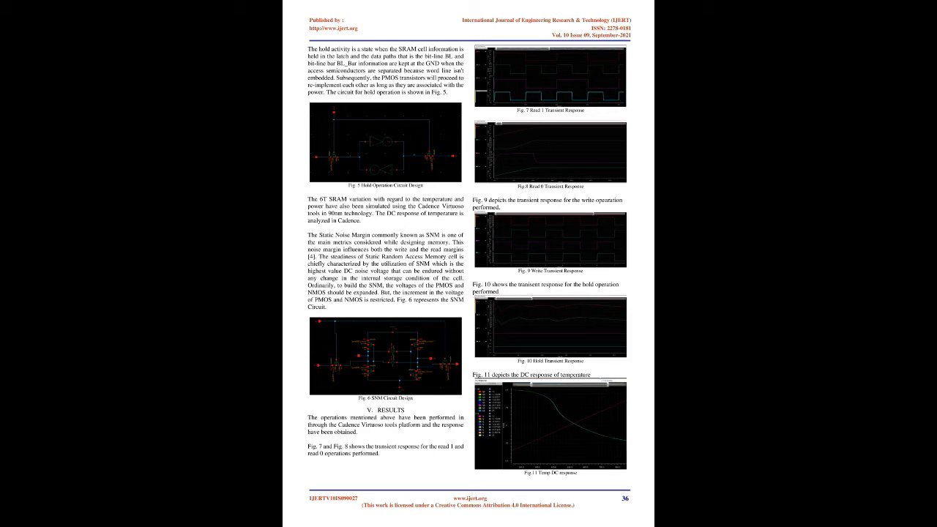
pyautogui.scroll(-3)
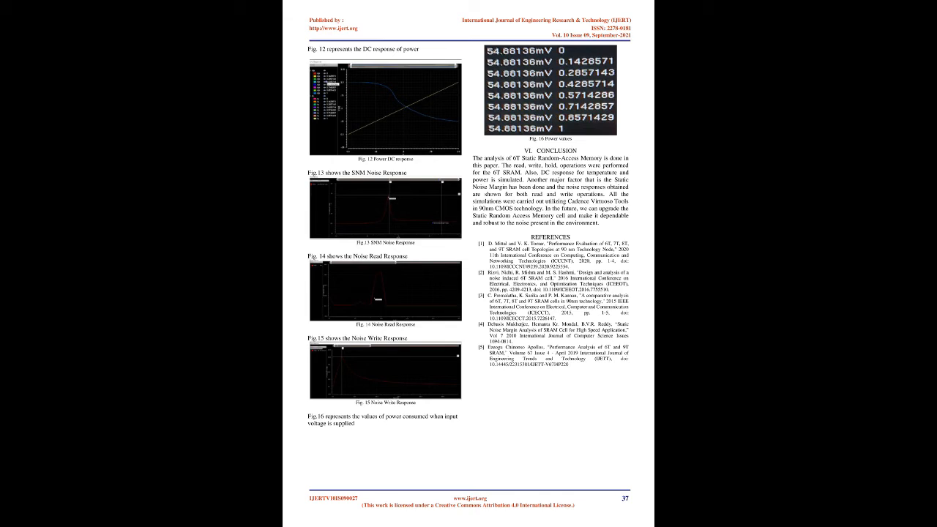